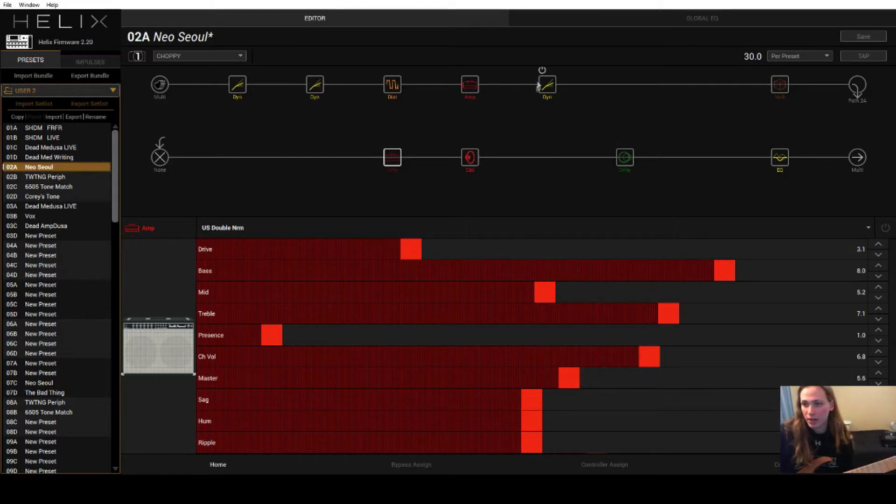
Show the upper-path PV Panama amp's tone parameters
{"action": "left_click", "coordinate": [470, 84]}
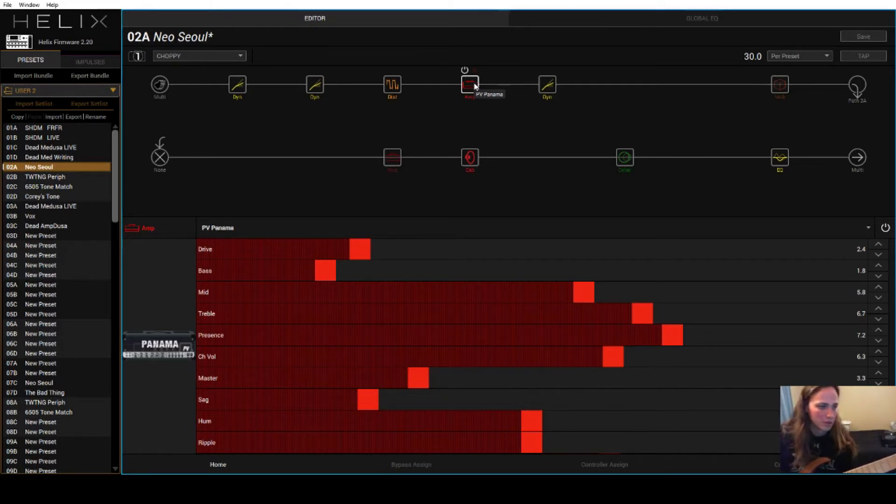
{"action": "left_click", "coordinate": [470, 84]}
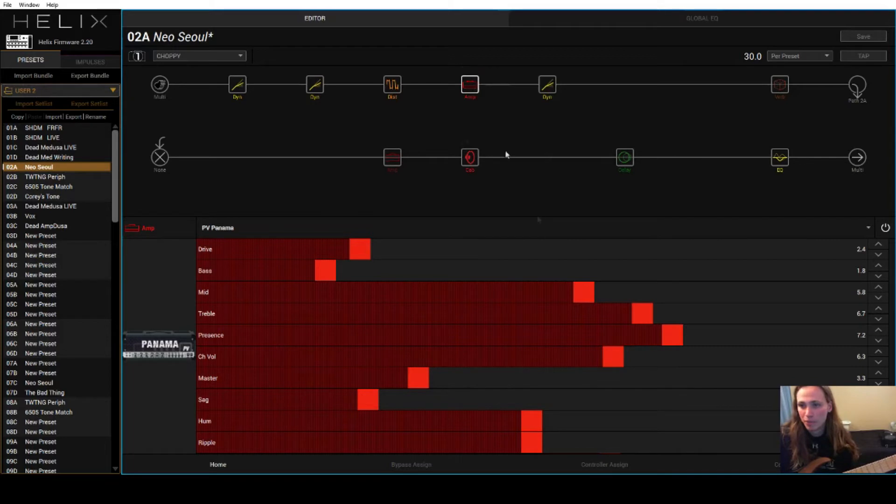
{"action": "mouse_move", "coordinate": [328, 274]}
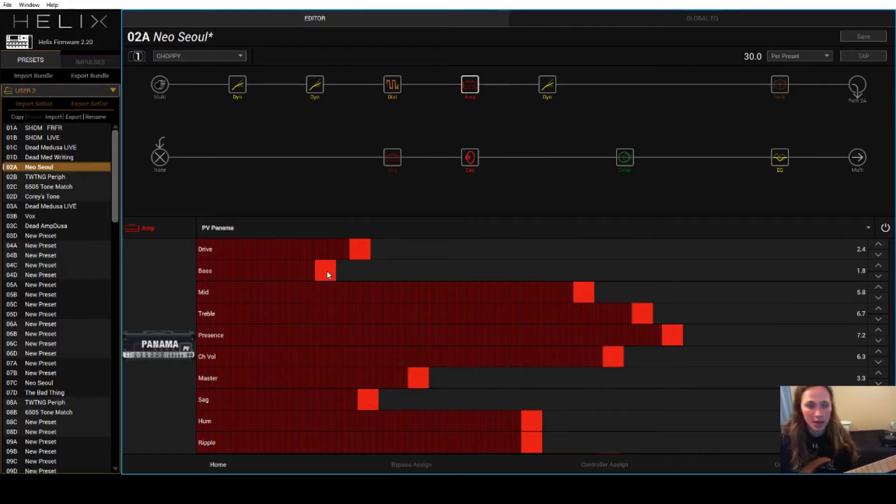
{"action": "mouse_move", "coordinate": [291, 269]}
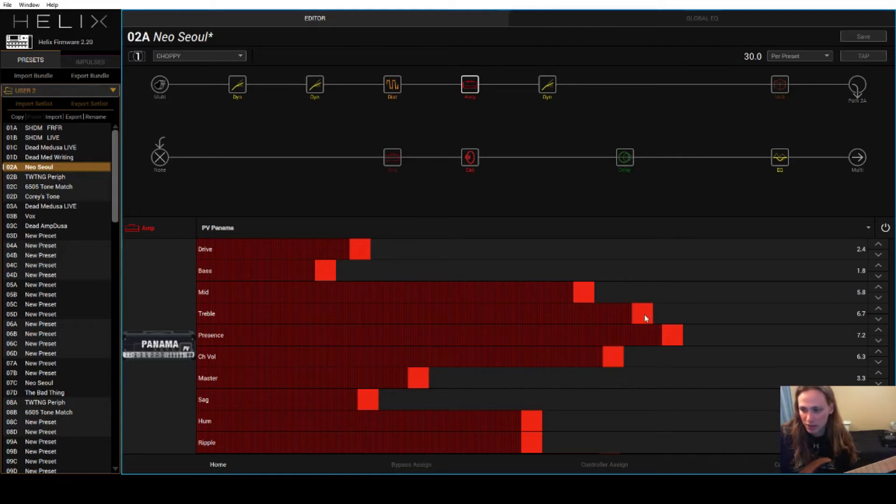
{"action": "mouse_move", "coordinate": [562, 338]}
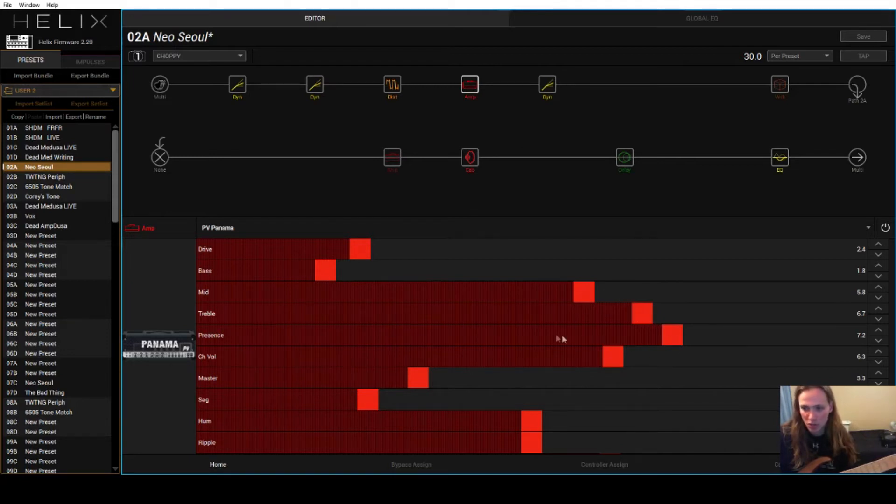
{"action": "scroll", "scroll_direction": "down", "scroll_amount": 3}
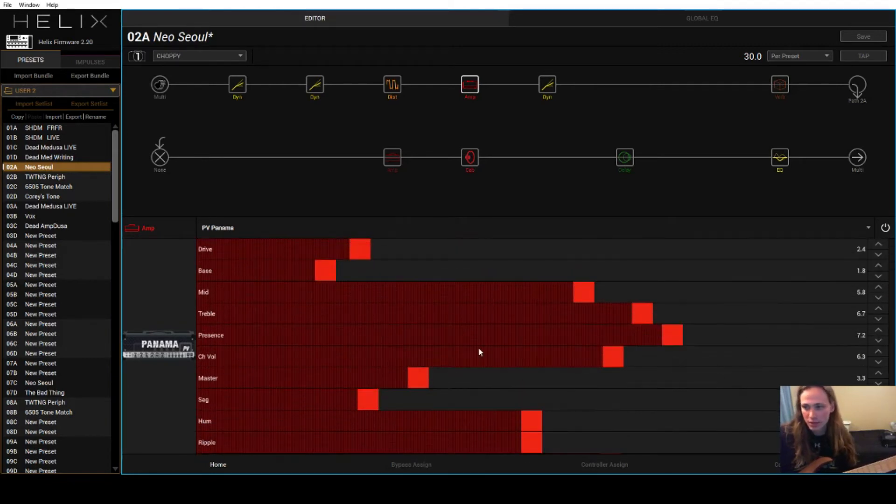
Show the Scream 808 drive settings: Gain 0.2, Tone 7.9, Level 6.7
{"action": "left_click", "coordinate": [392, 84]}
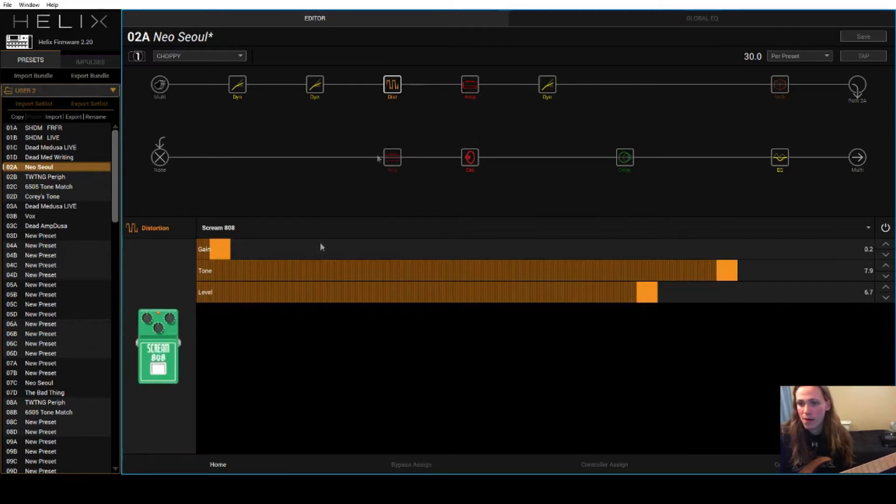
{"action": "mouse_move", "coordinate": [225, 259]}
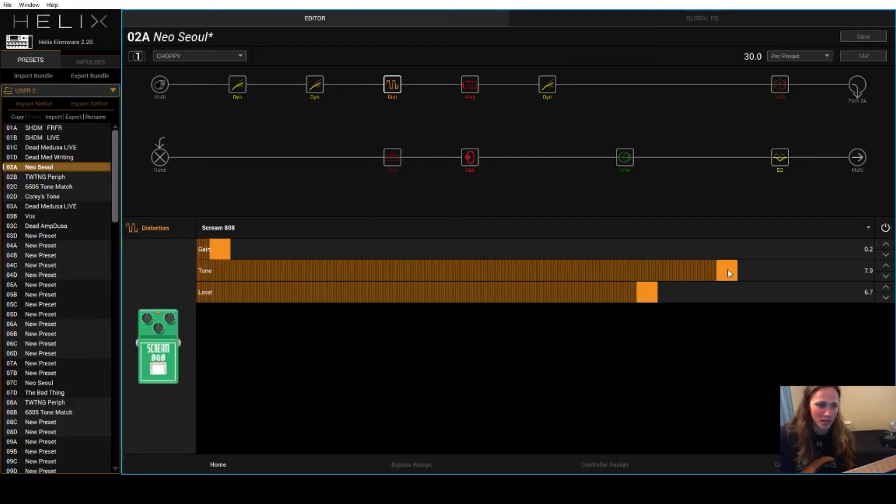
{"action": "mouse_move", "coordinate": [731, 278]}
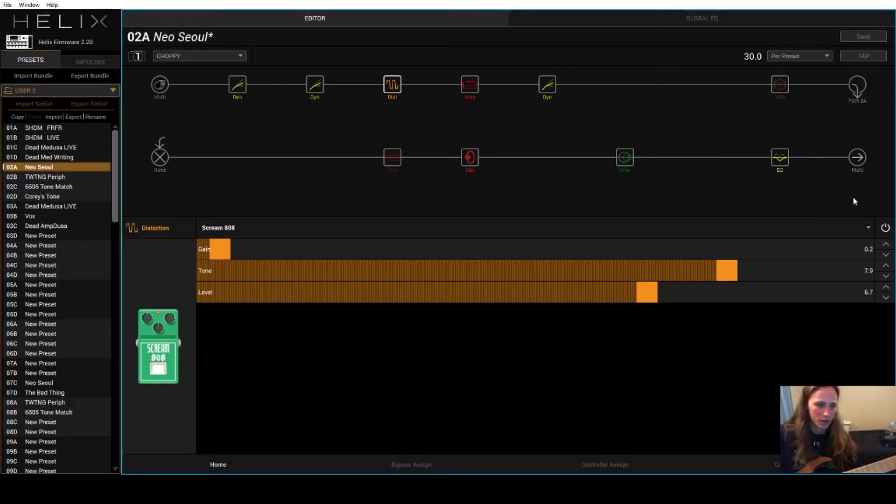
{"action": "mouse_move", "coordinate": [470, 158]}
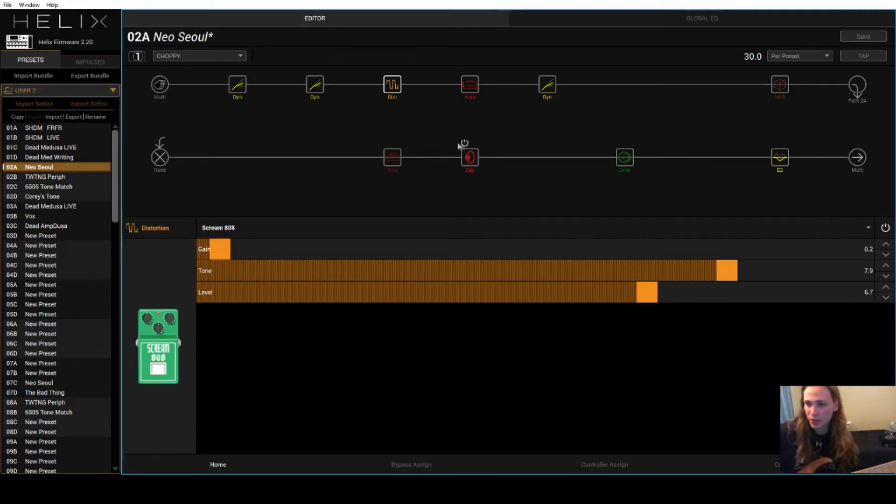
View the 4x12 Uber V30 cab, then the lower path's Simple EQ (Mid Gain +4.3 dB)
{"action": "left_click", "coordinate": [469, 157]}
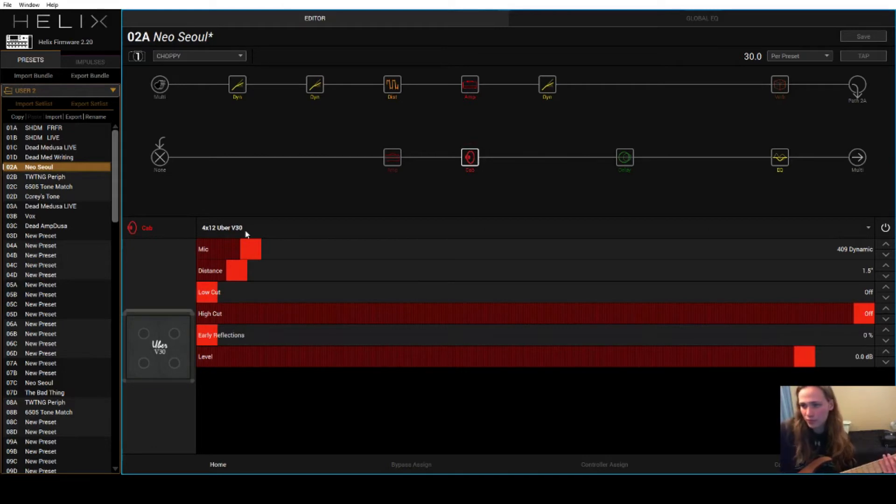
{"action": "left_click", "coordinate": [779, 157]}
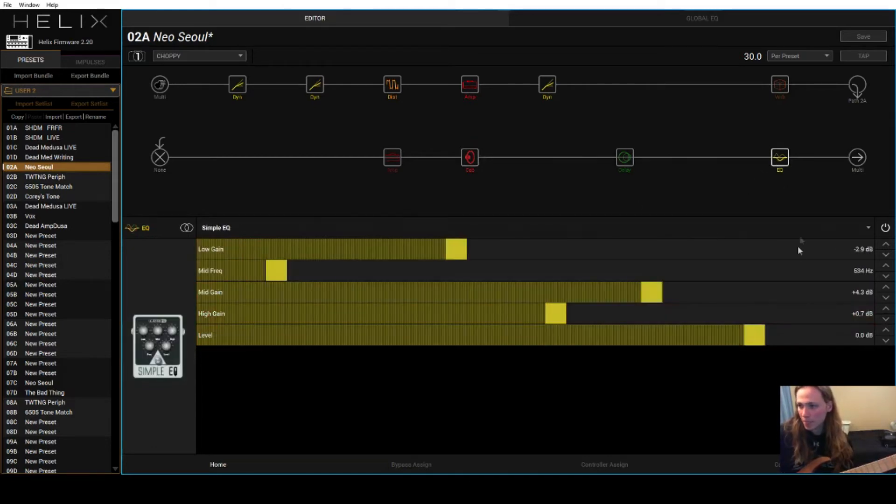
Revisit the 4x12 Uber V30 cab, then return to the unchanged Simple EQ
{"action": "left_click", "coordinate": [470, 157]}
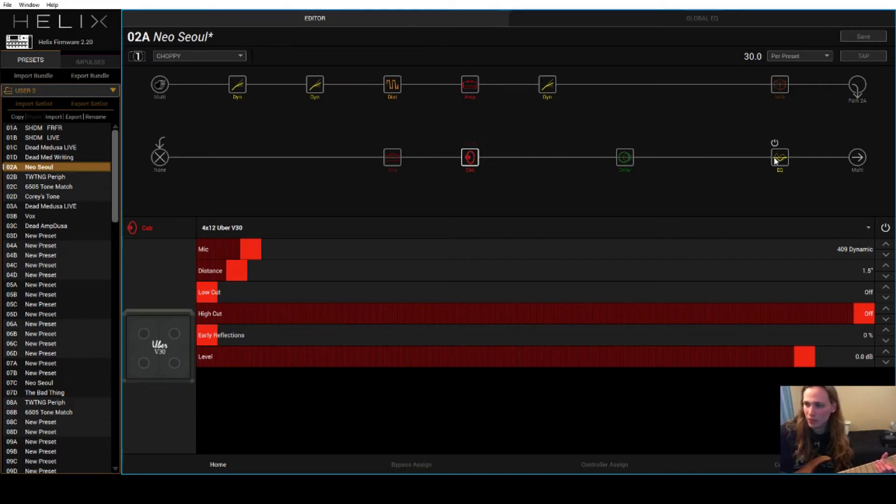
{"action": "left_click", "coordinate": [779, 155]}
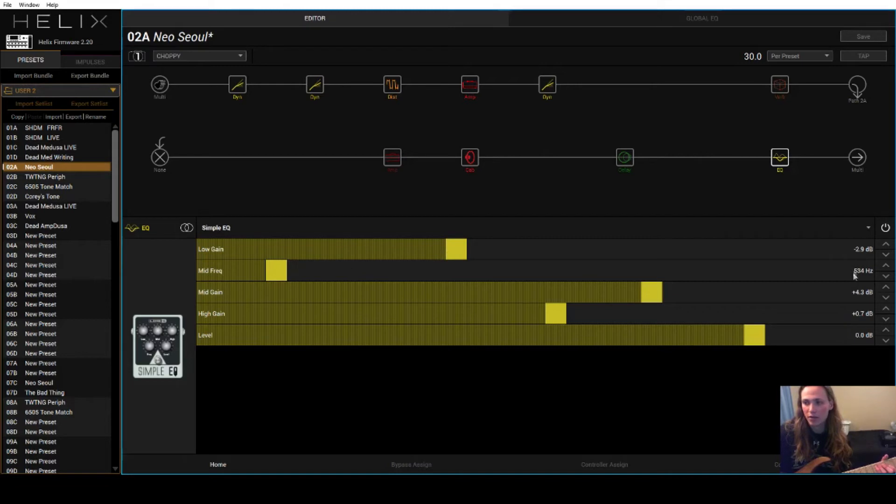
{"action": "mouse_move", "coordinate": [857, 303]}
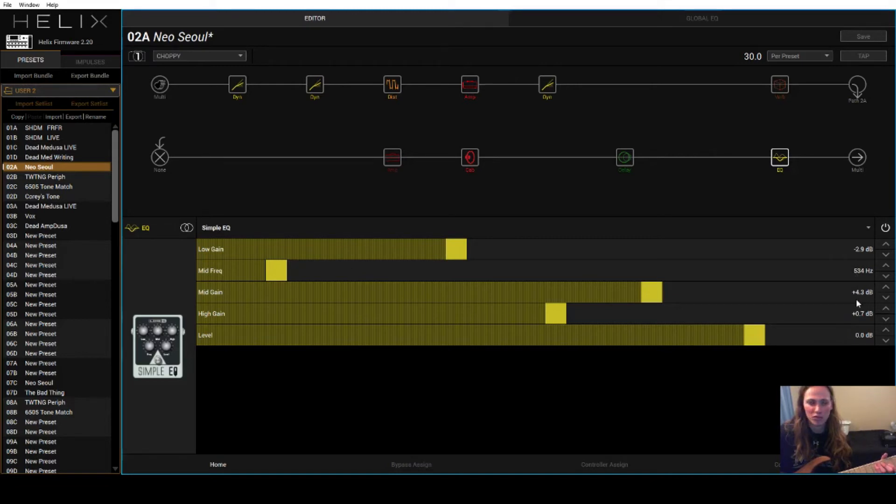
{"action": "mouse_move", "coordinate": [858, 285]}
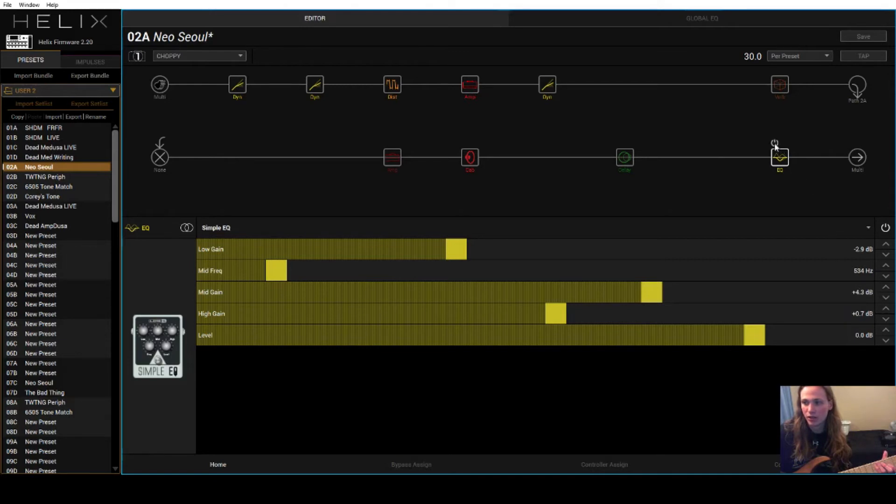
{"action": "mouse_move", "coordinate": [780, 157]}
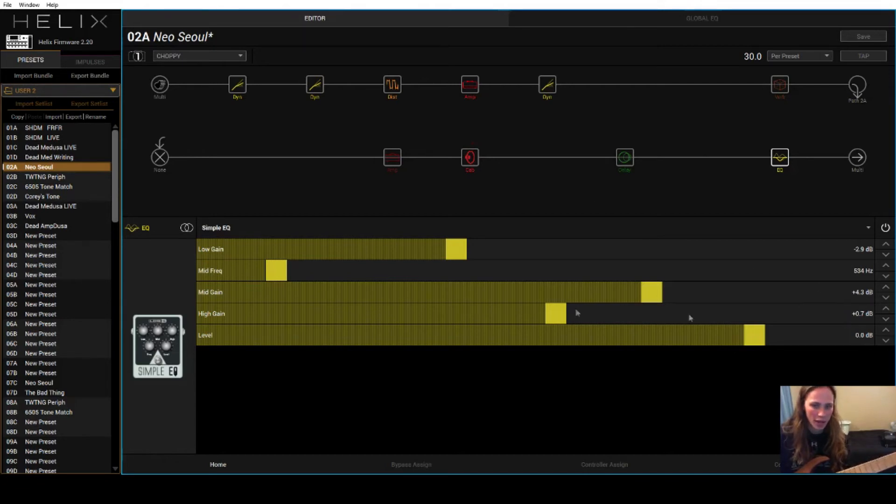
{"action": "mouse_move", "coordinate": [431, 278]}
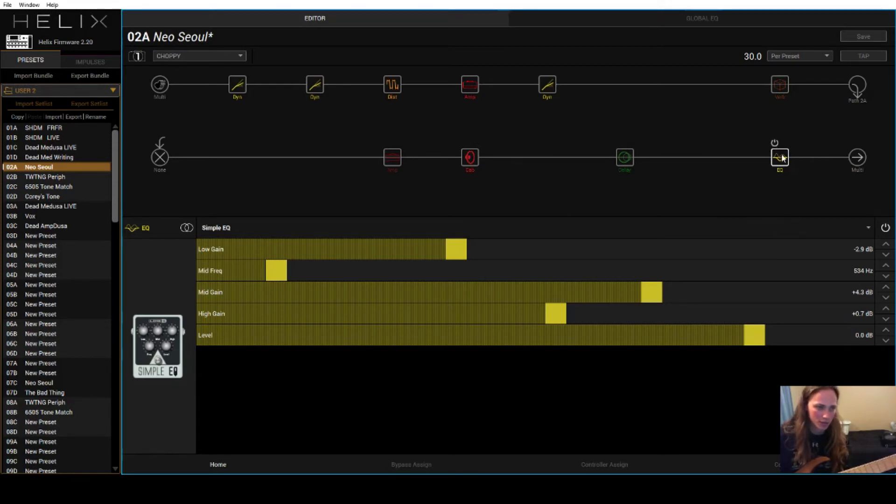
{"action": "mouse_move", "coordinate": [779, 157]}
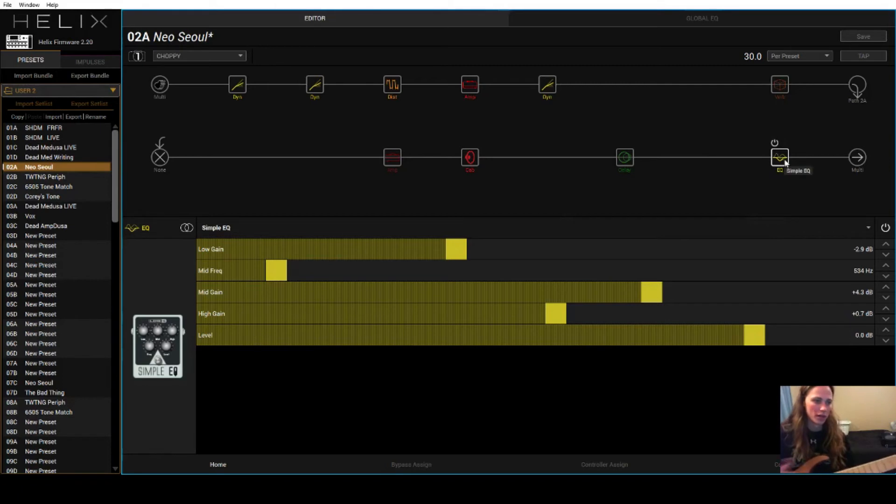
Glance at Red Squeeze, then show the Hard Gate's threshold, hold, decay and level
{"action": "left_click", "coordinate": [237, 86]}
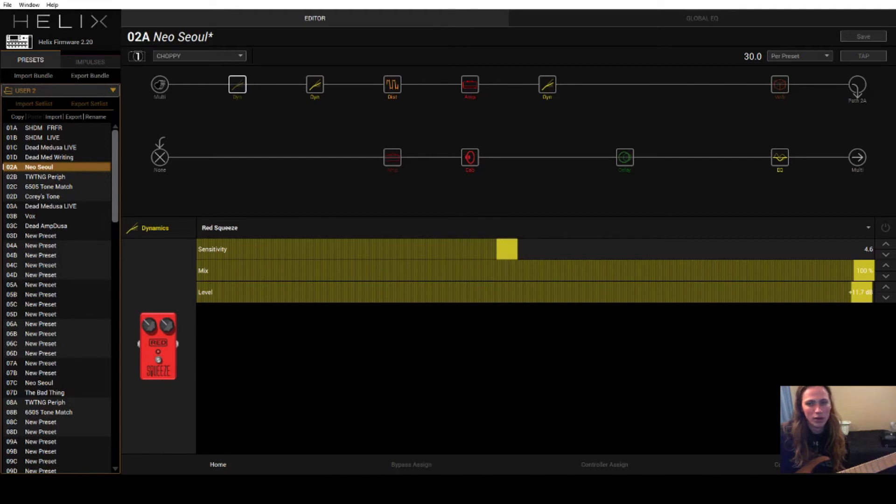
{"action": "left_click", "coordinate": [547, 84]}
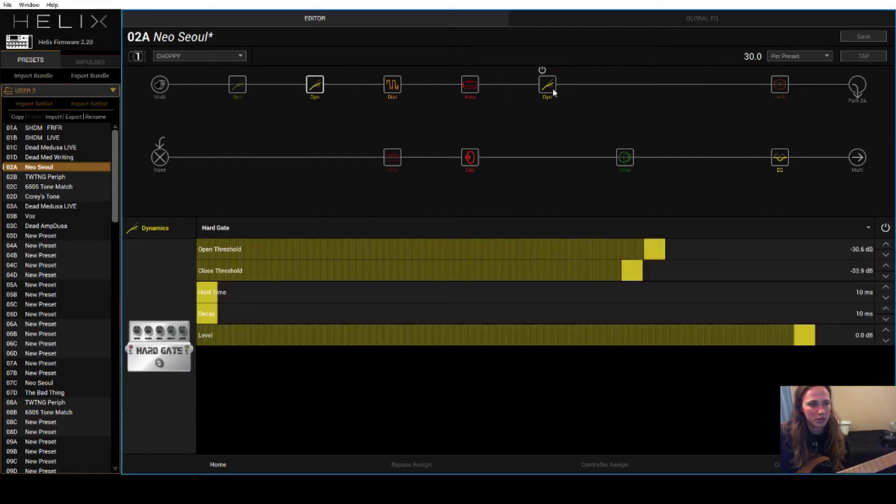
{"action": "mouse_move", "coordinate": [547, 86]}
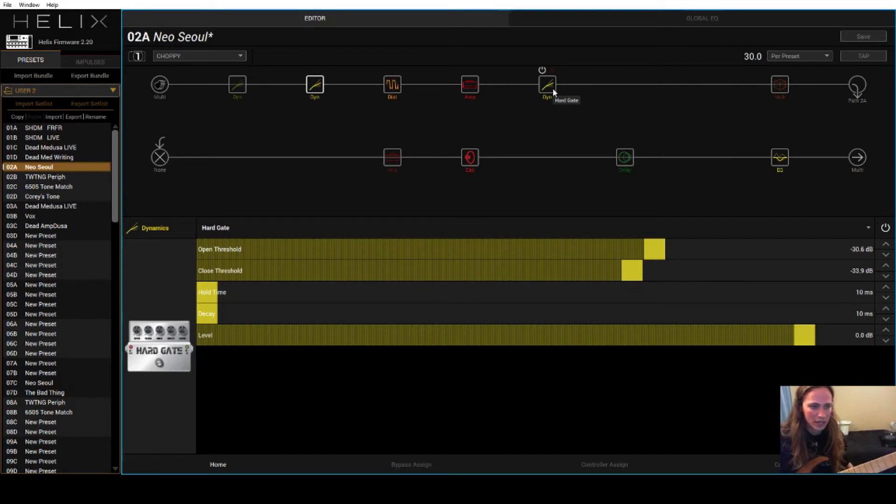
{"action": "mouse_move", "coordinate": [498, 107]}
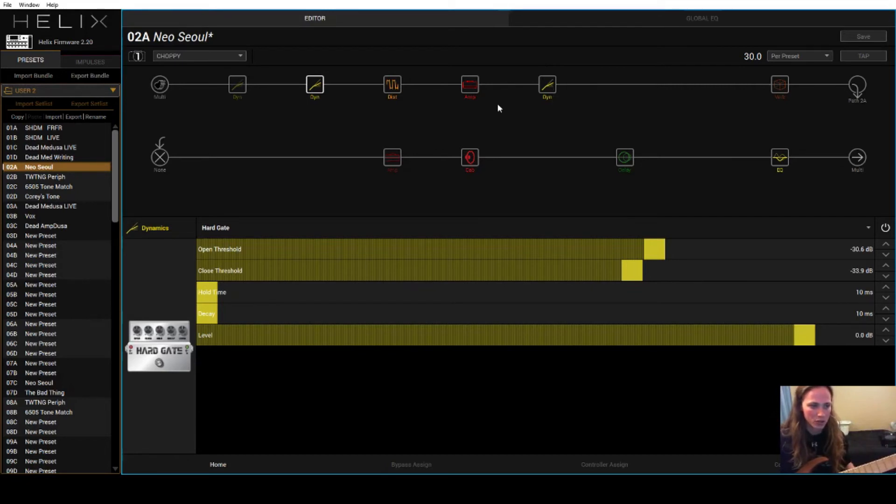
{"action": "mouse_move", "coordinate": [493, 117]}
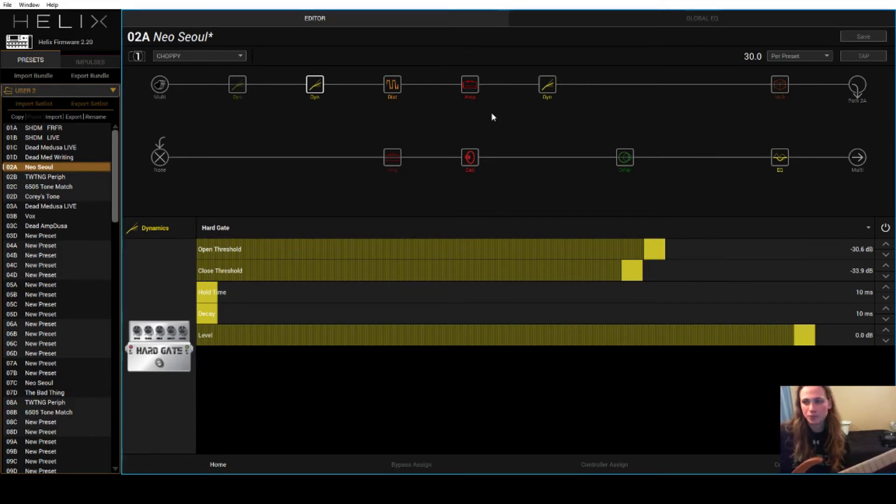
{"action": "mouse_move", "coordinate": [5, 154]}
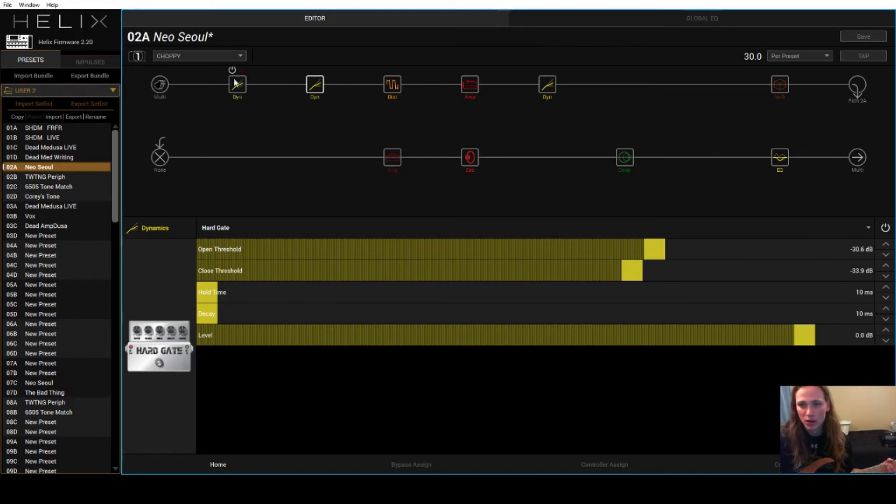
Show Red Squeeze again: Sensitivity 4.6, Mix 100%, Level +11.7 dB
{"action": "left_click", "coordinate": [237, 85]}
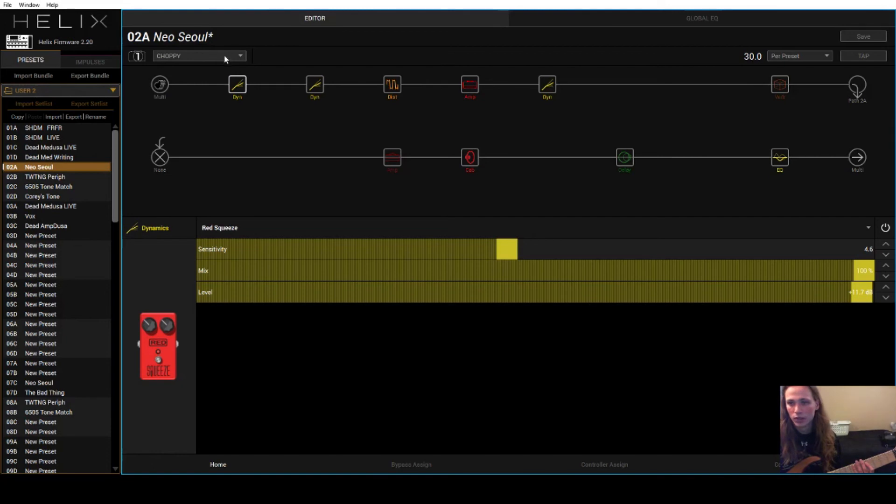
Switch the preset to its Clean snapshot
{"action": "left_click", "coordinate": [198, 56]}
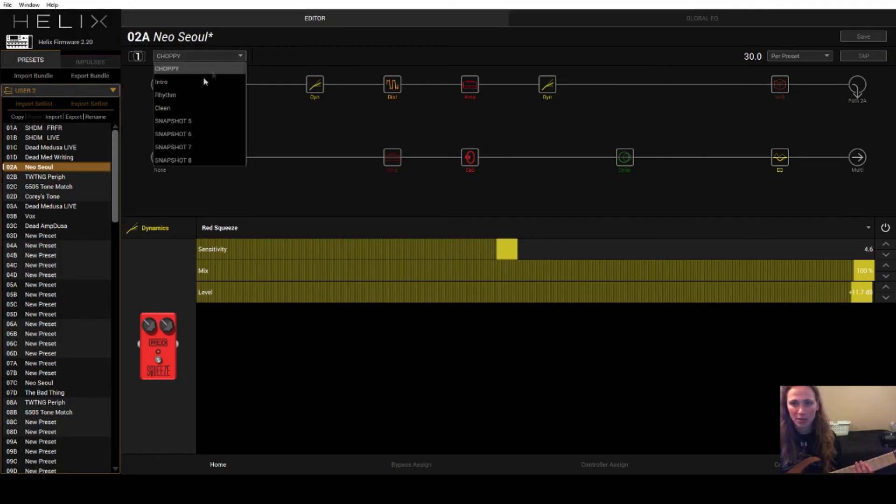
{"action": "mouse_move", "coordinate": [177, 110]}
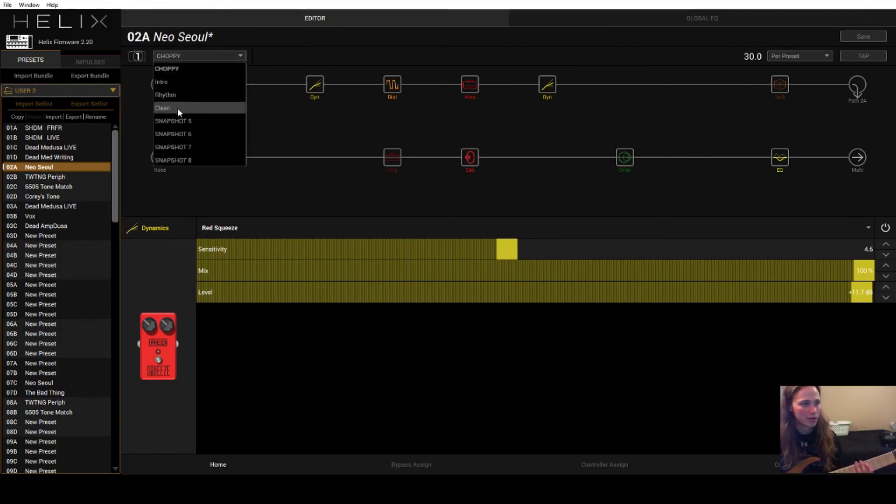
{"action": "left_click", "coordinate": [162, 108]}
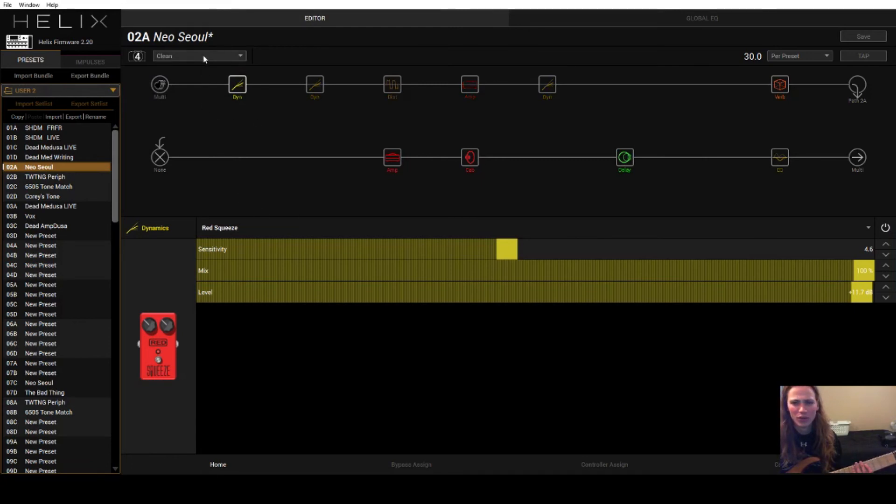
{"action": "mouse_move", "coordinate": [181, 57]}
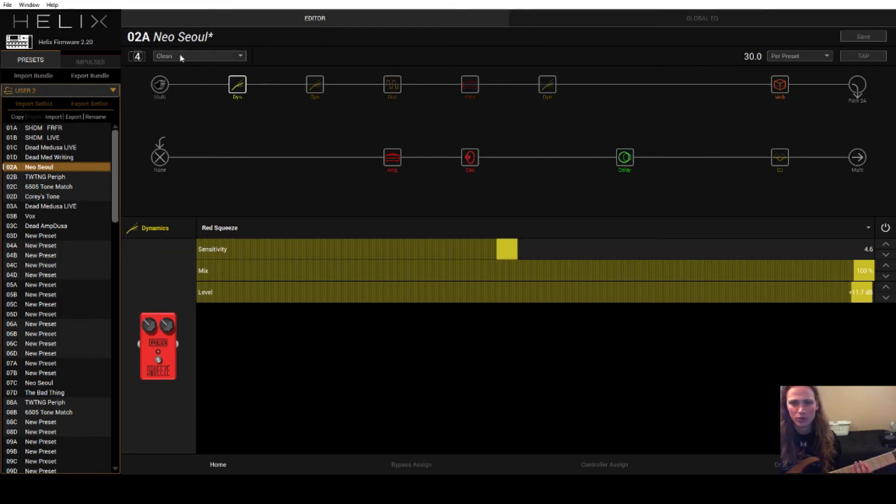
{"action": "left_click", "coordinate": [199, 56]}
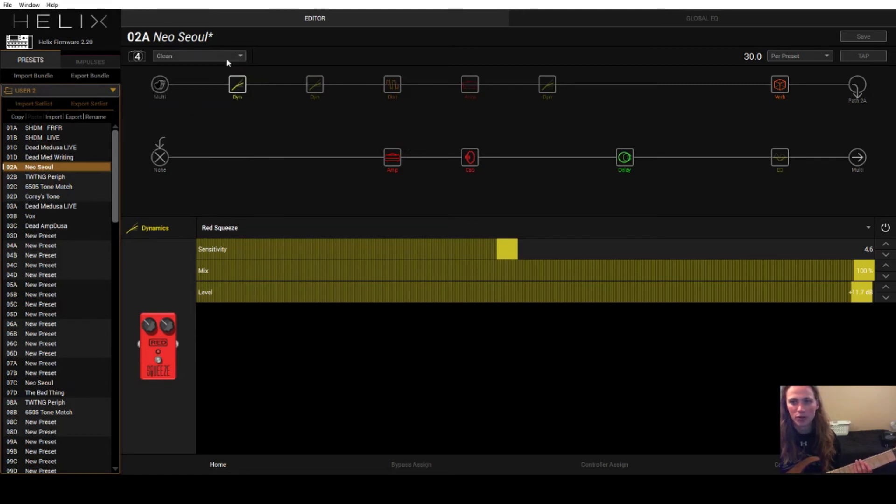
Review the US Double Nrm amp, 4x12 Uber V30 cab, Cave reverb and Simple Delay
{"action": "left_click", "coordinate": [392, 157]}
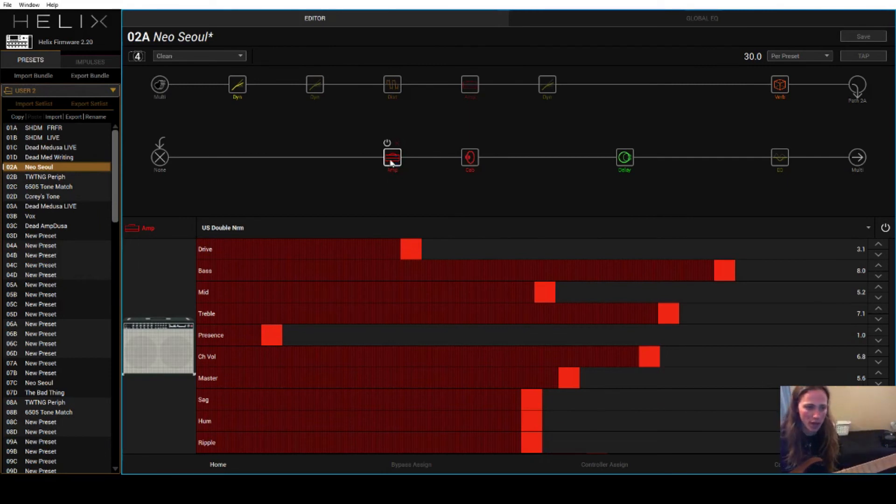
{"action": "left_click", "coordinate": [470, 157]}
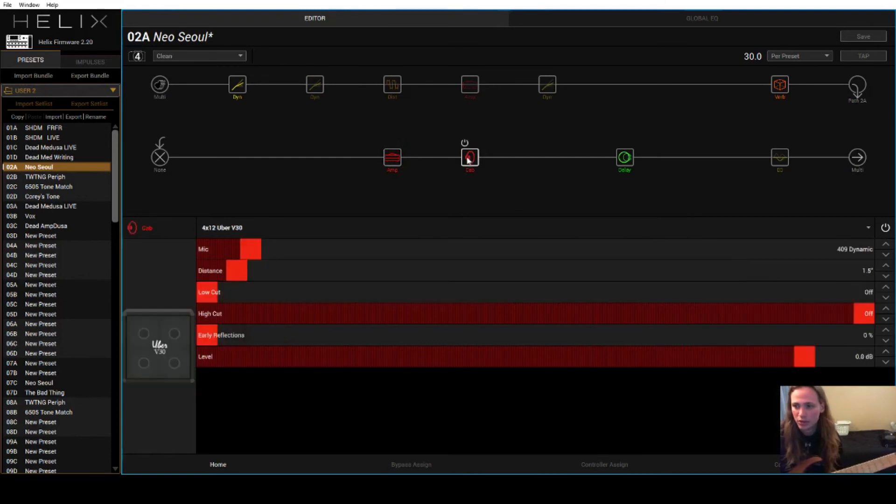
{"action": "left_click", "coordinate": [624, 157]}
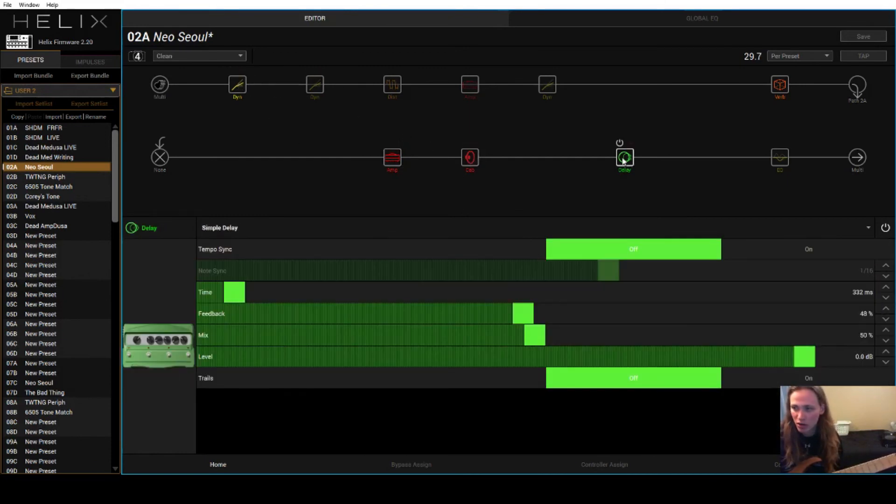
{"action": "left_click", "coordinate": [779, 84]}
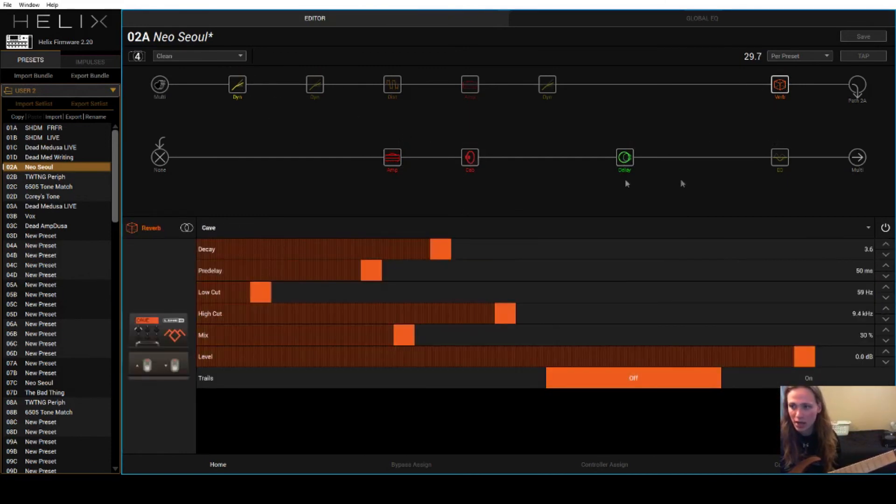
{"action": "left_click", "coordinate": [624, 158]}
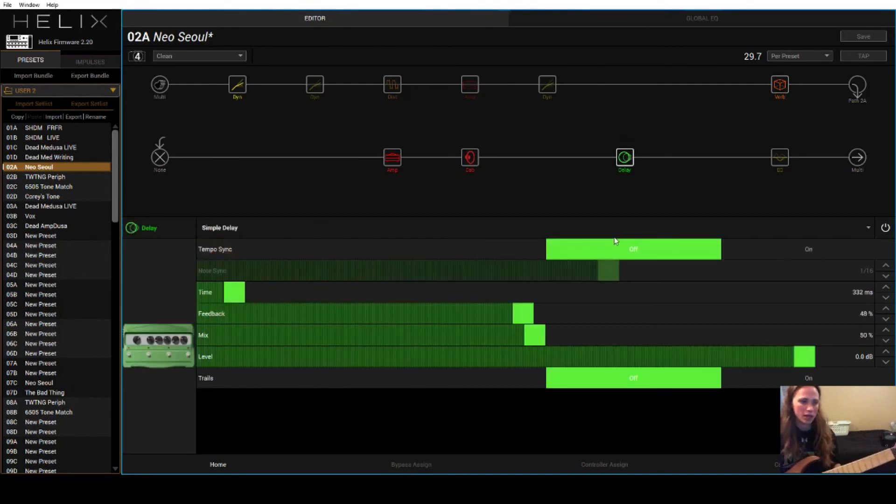